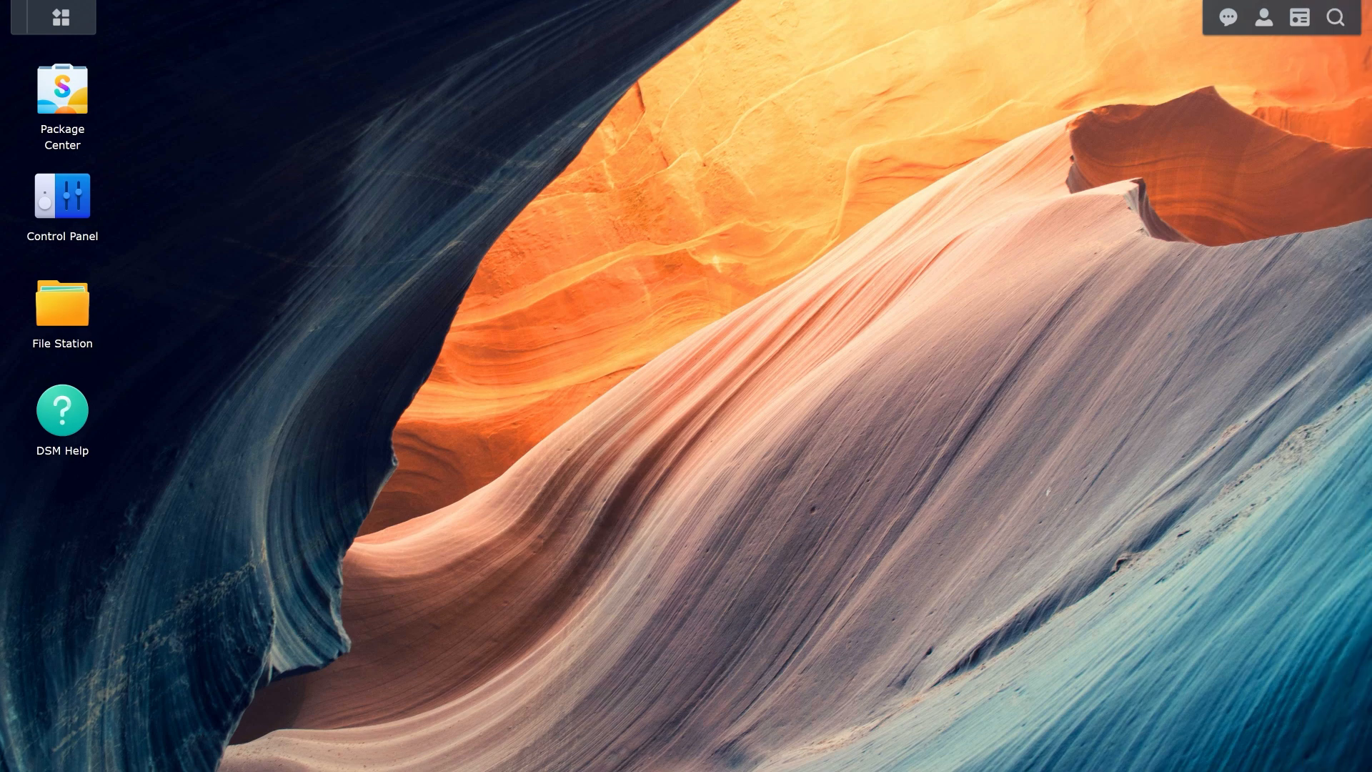
# Step: Launch Storage Manager from the main menu and show the storage pools with Volume 3
pyautogui.click(52, 17)
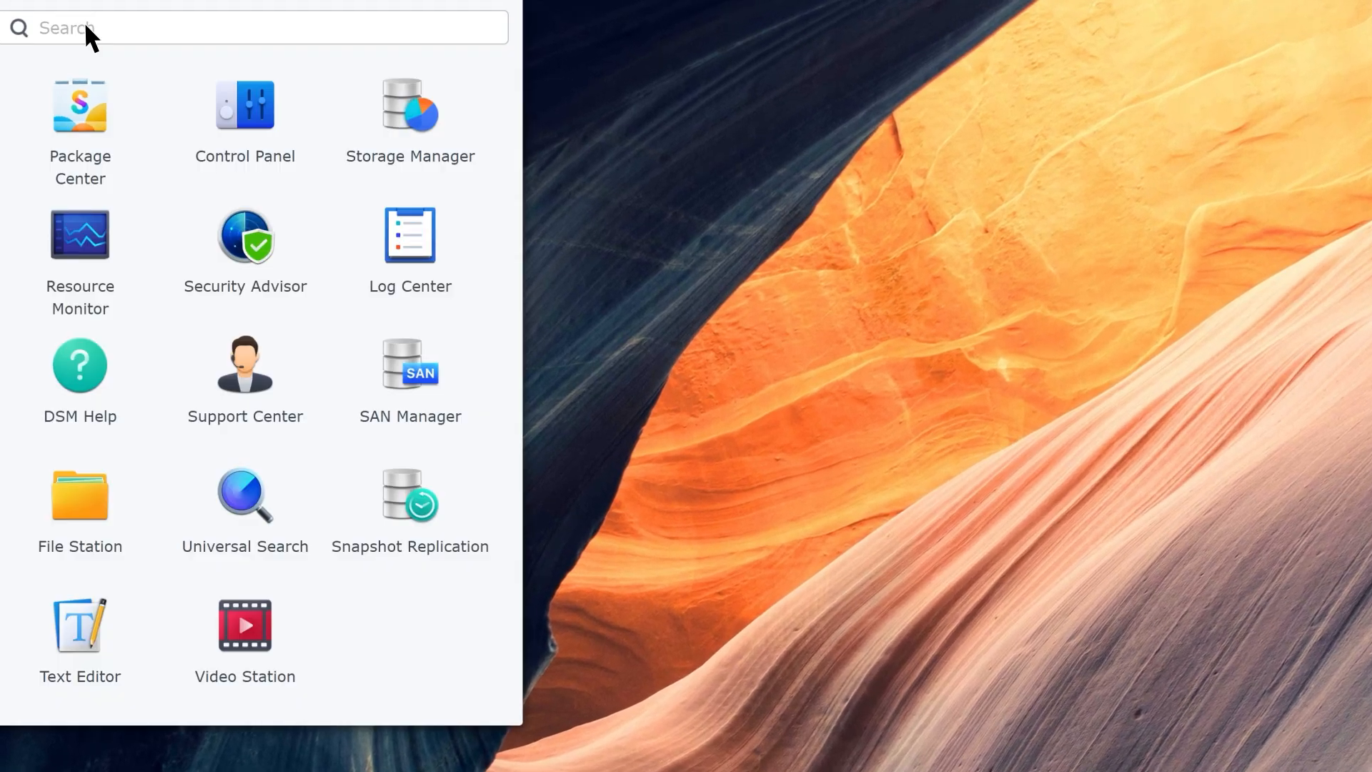
pyautogui.click(410, 103)
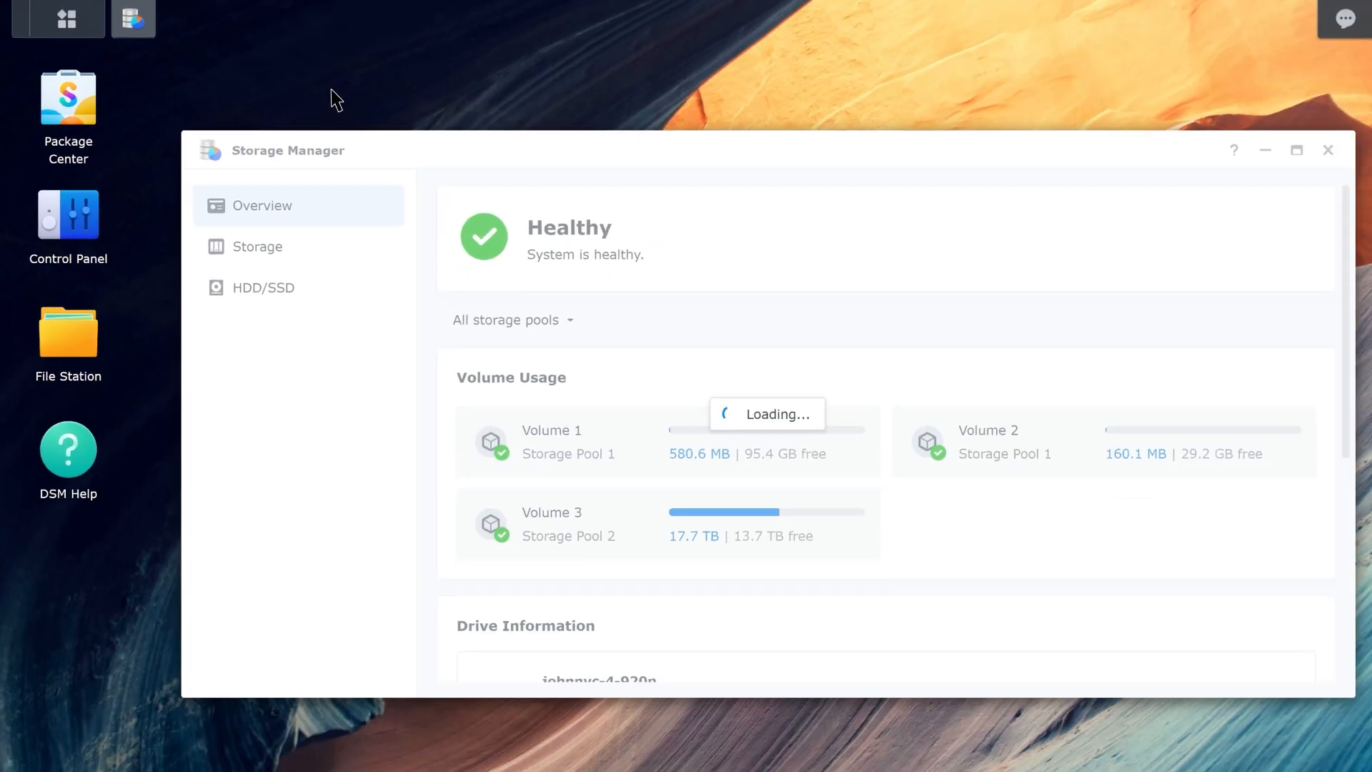
pyautogui.click(256, 246)
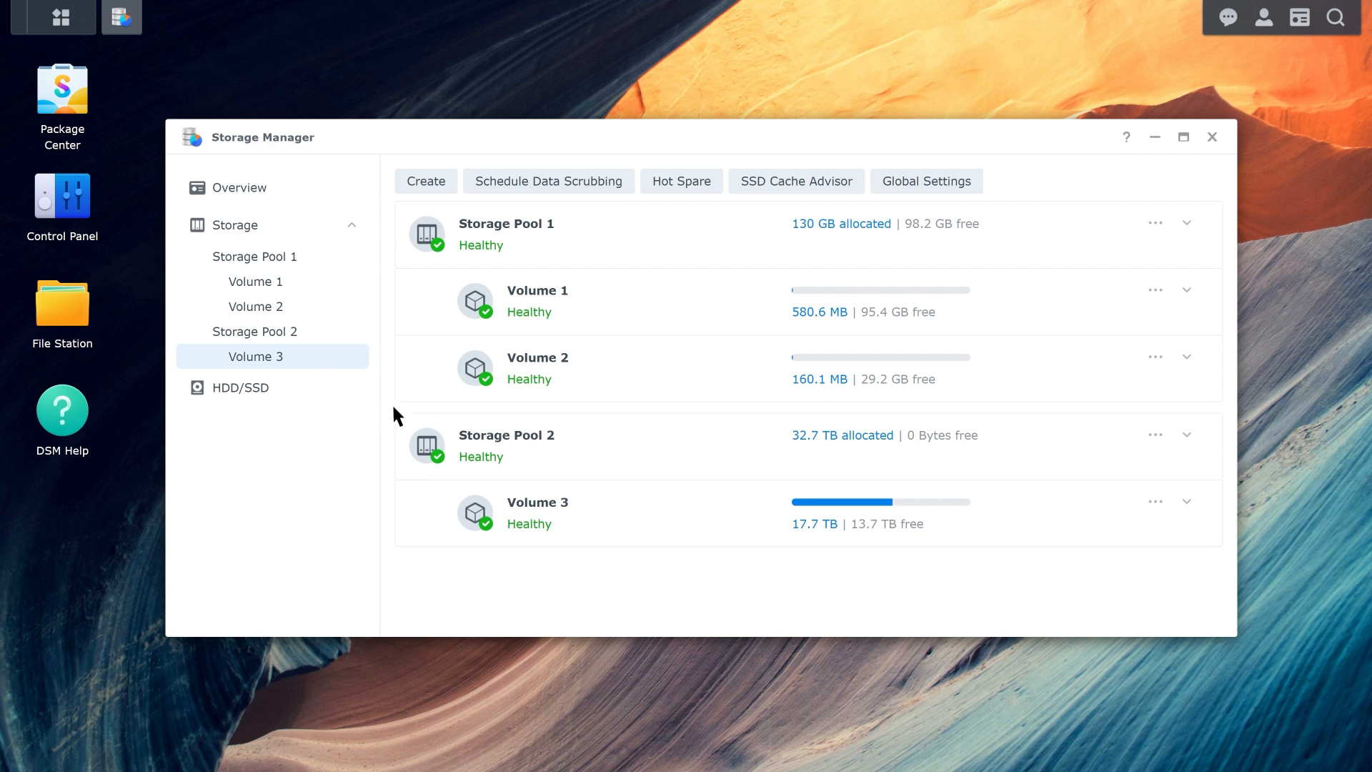
# Step: Enable usage detail analysis in Volume 3's settings and save
pyautogui.click(1154, 502)
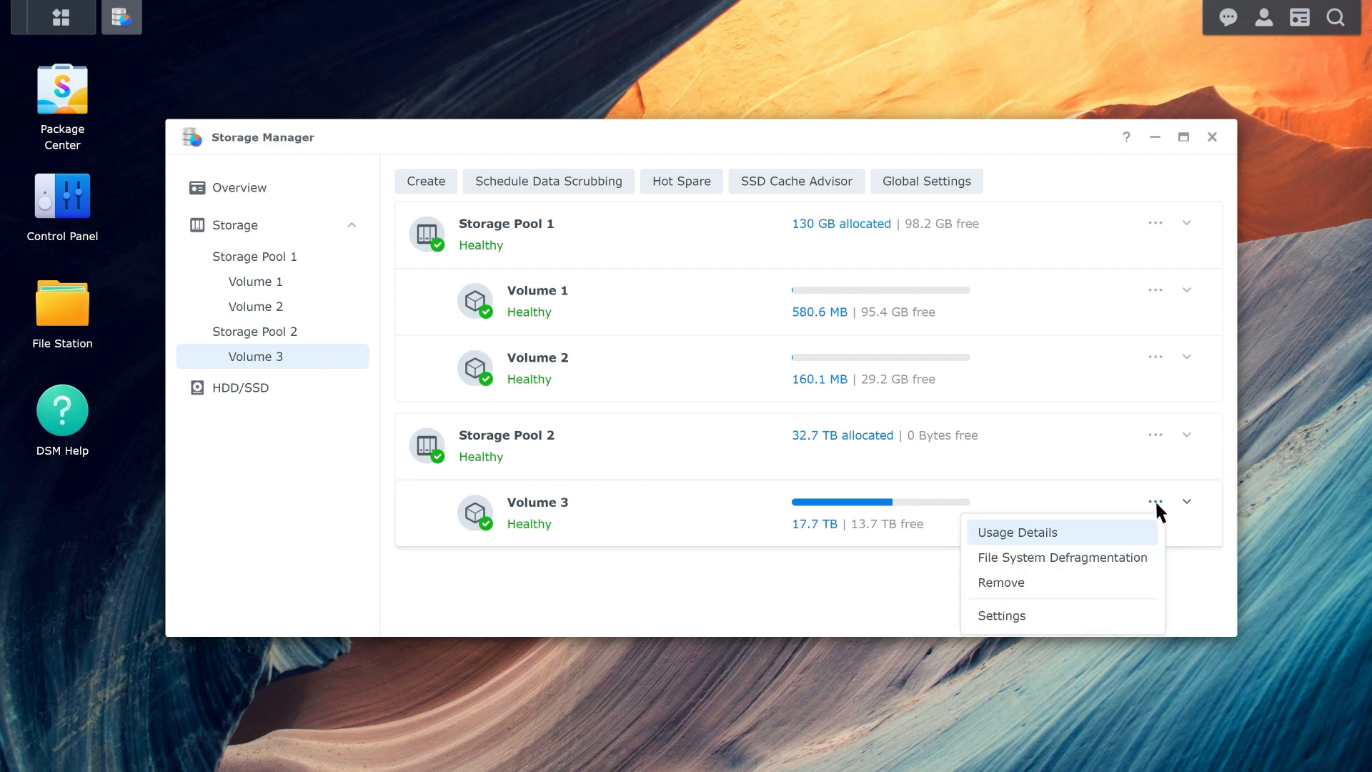
pyautogui.click(1000, 614)
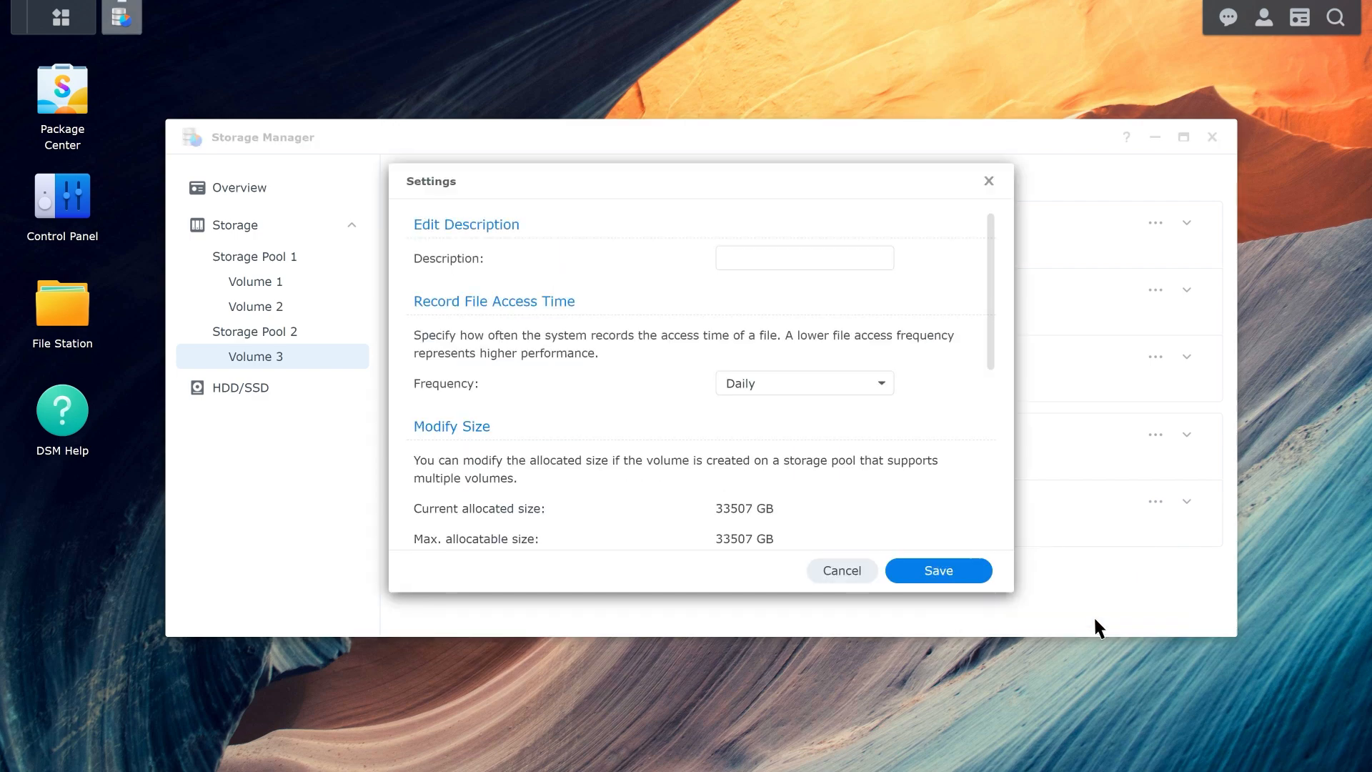
pyautogui.scroll(-3)
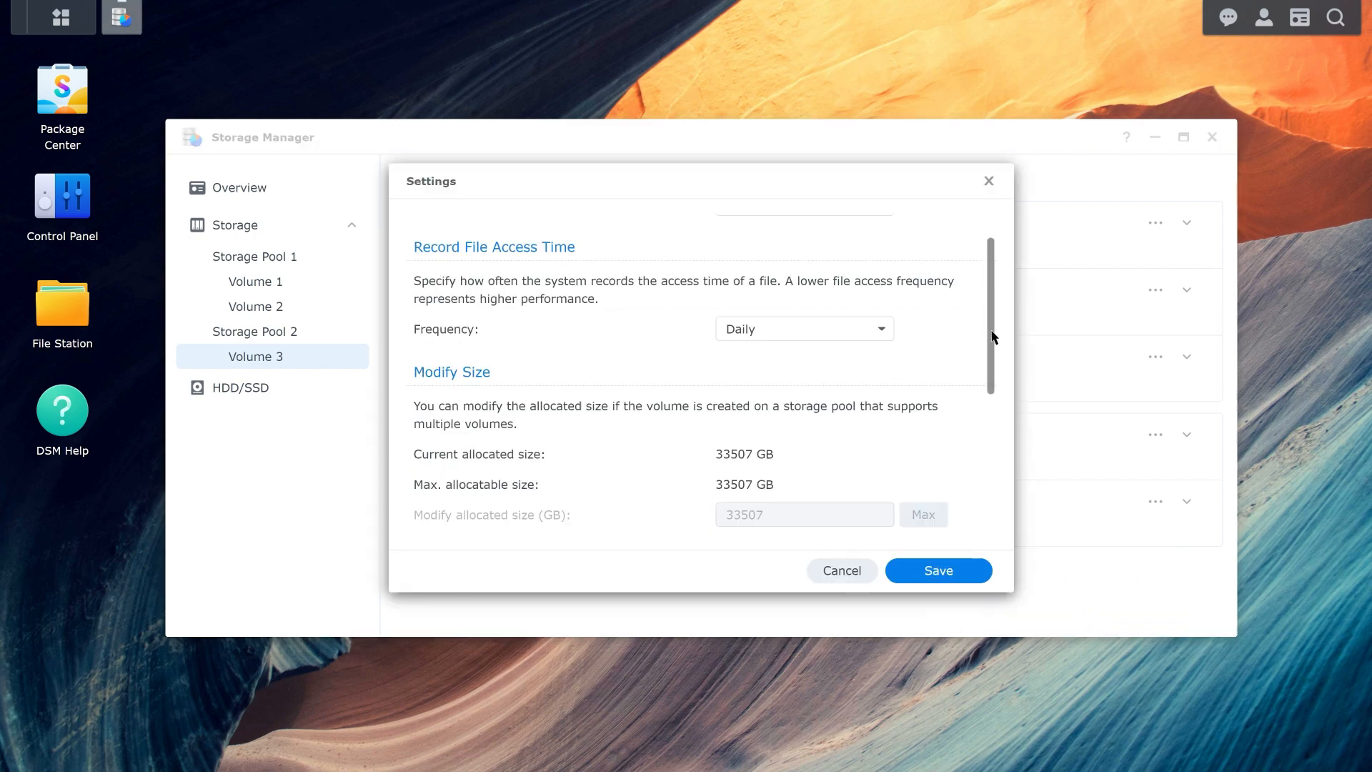
pyautogui.scroll(-3)
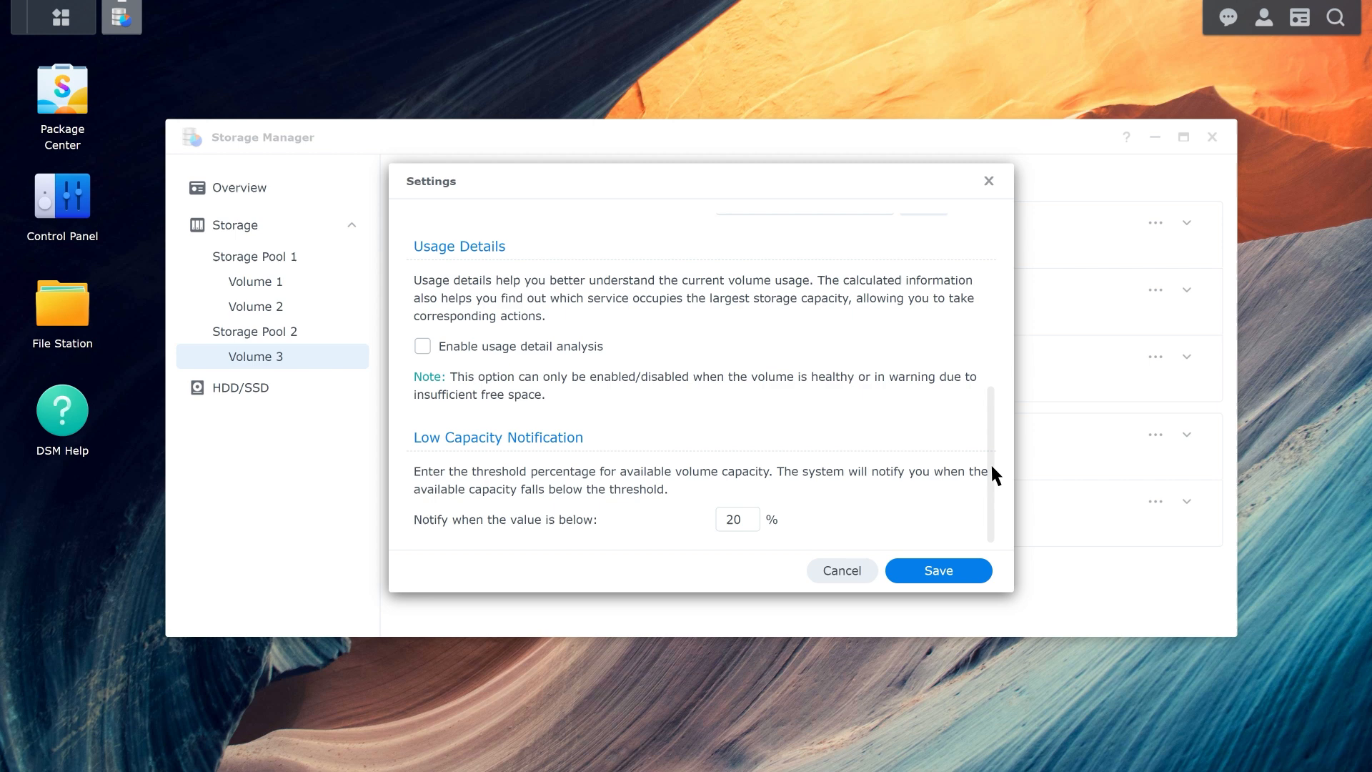
pyautogui.click(422, 345)
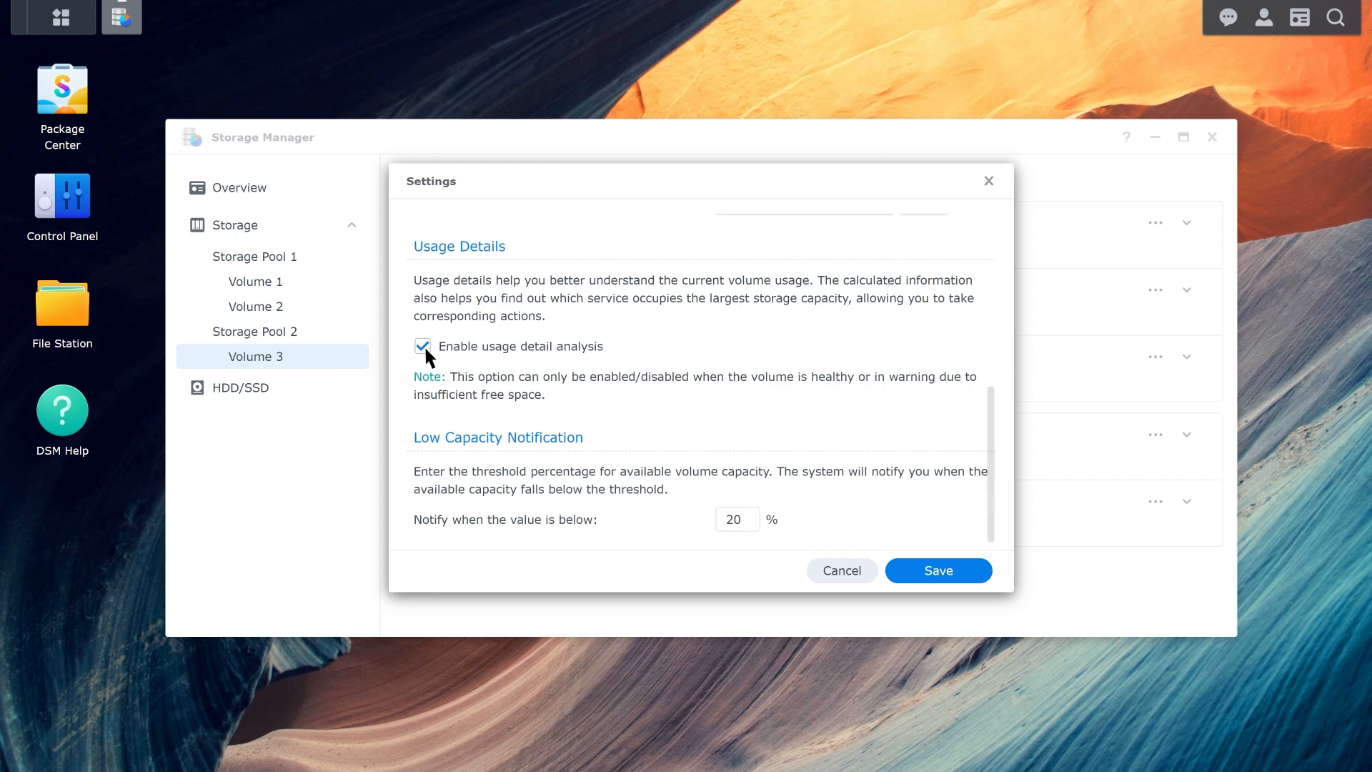
pyautogui.click(936, 570)
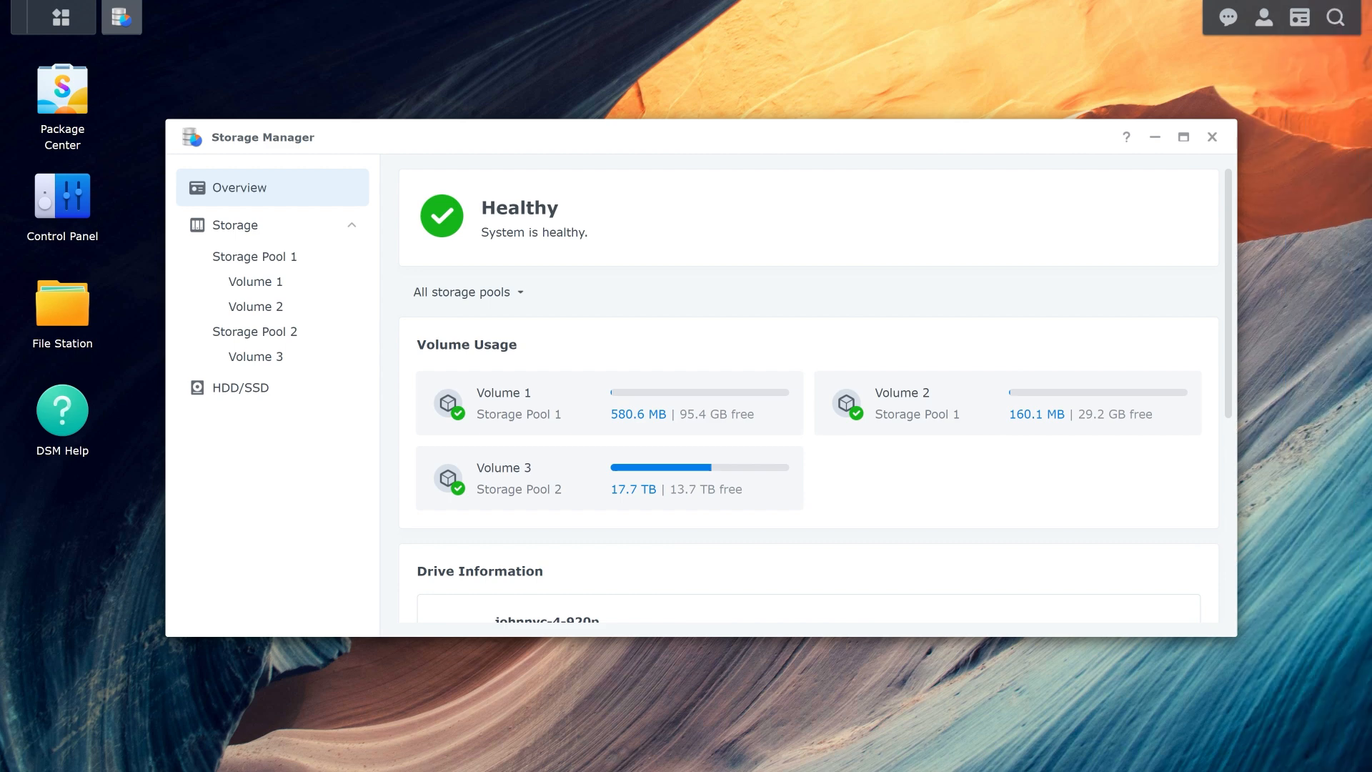
pyautogui.moveTo(313, 478)
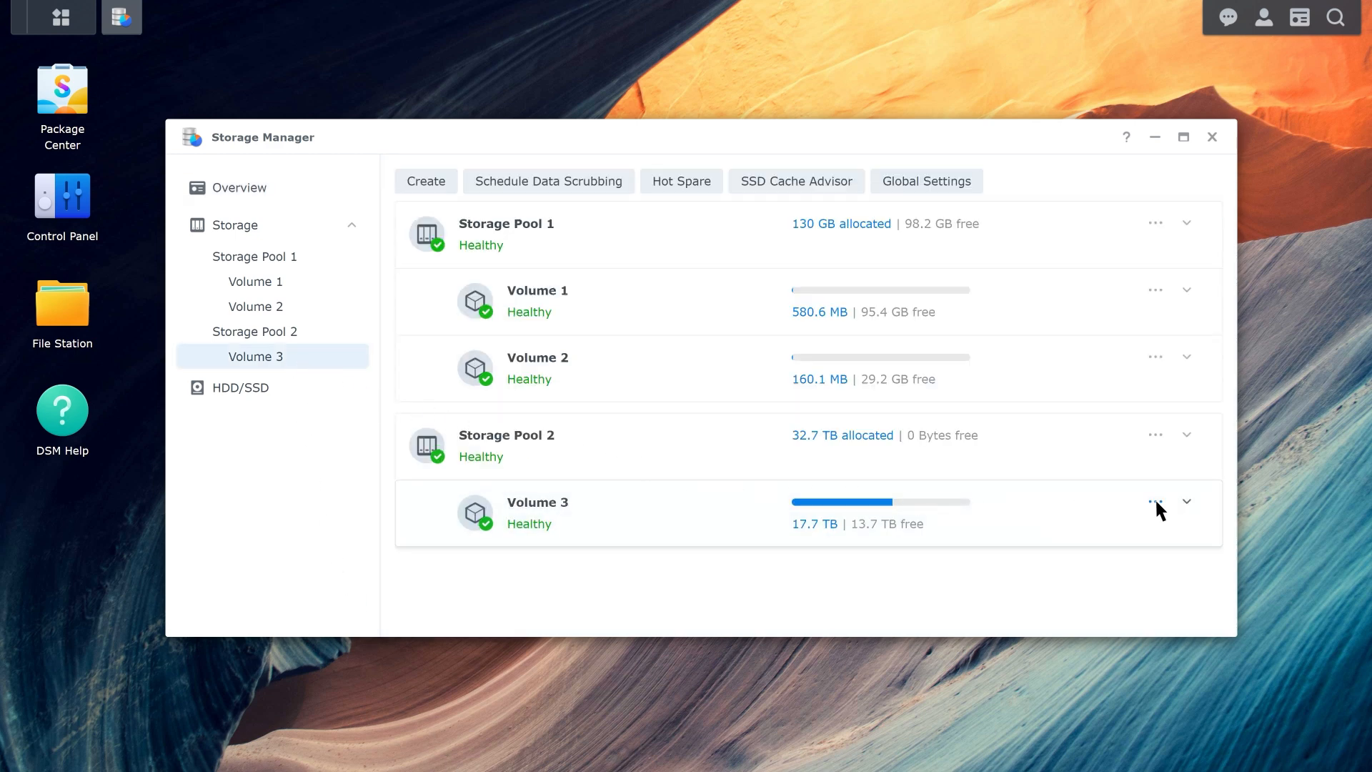
# Step: Bring up the action menu for Volume 3 on the storage list
pyautogui.click(1155, 501)
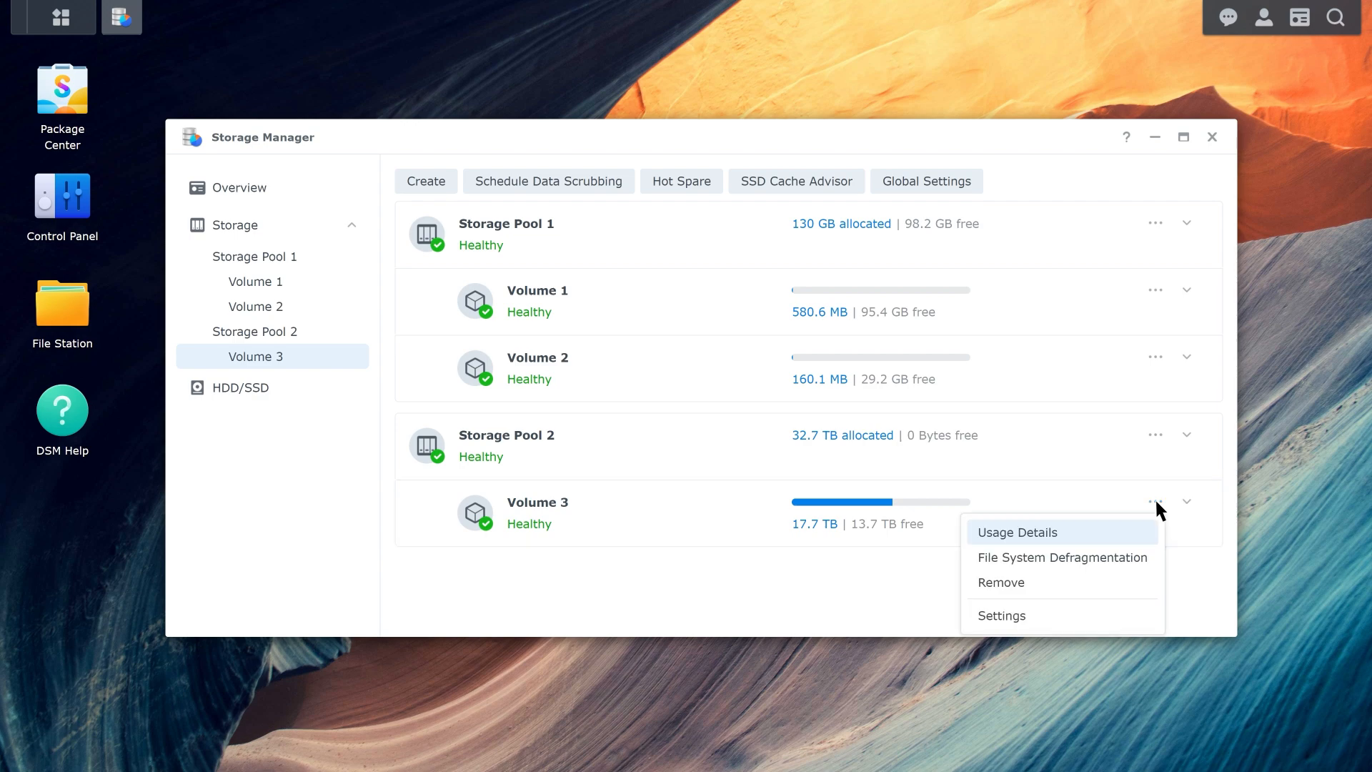
# Step: Show Volume 3's Usage Details: 56% used, 13.7 TB available of 31.4 TB
pyautogui.click(1016, 532)
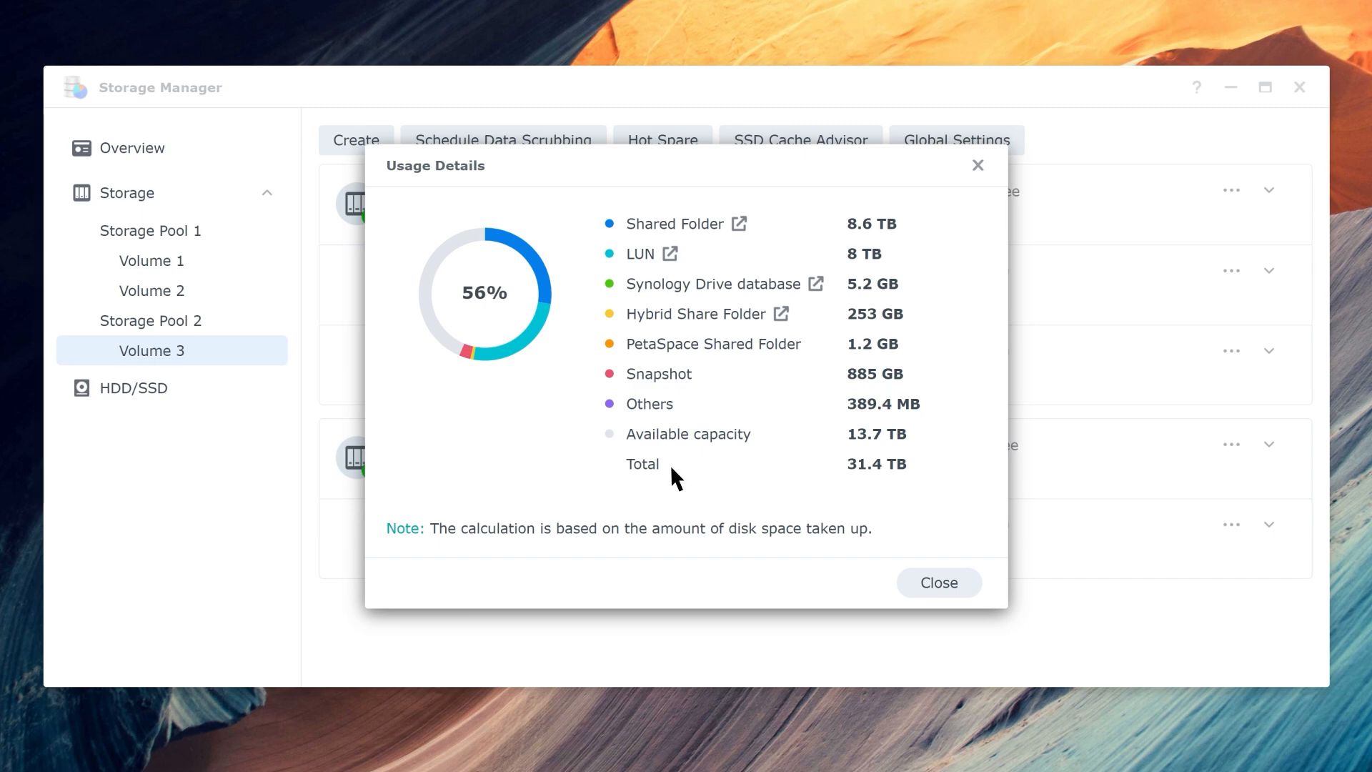
pyautogui.moveTo(760, 447)
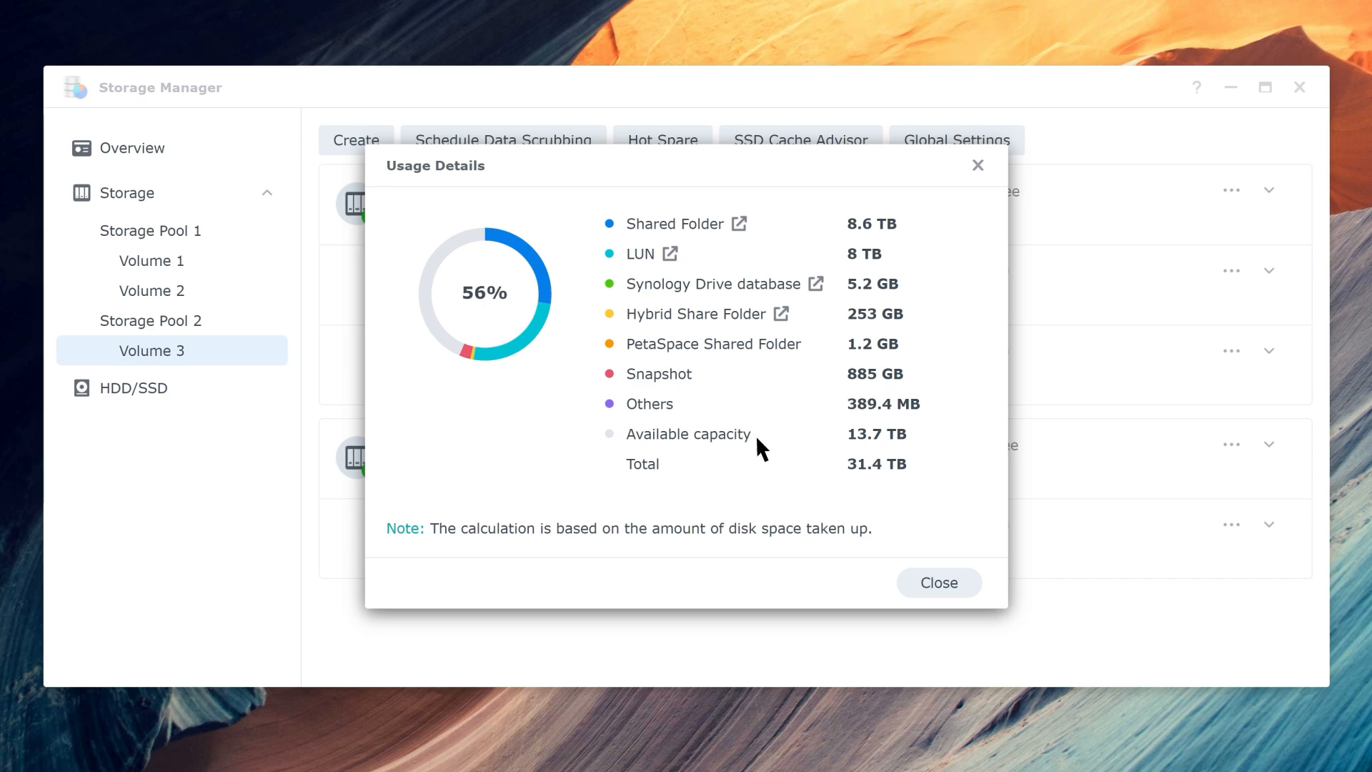
pyautogui.moveTo(758, 236)
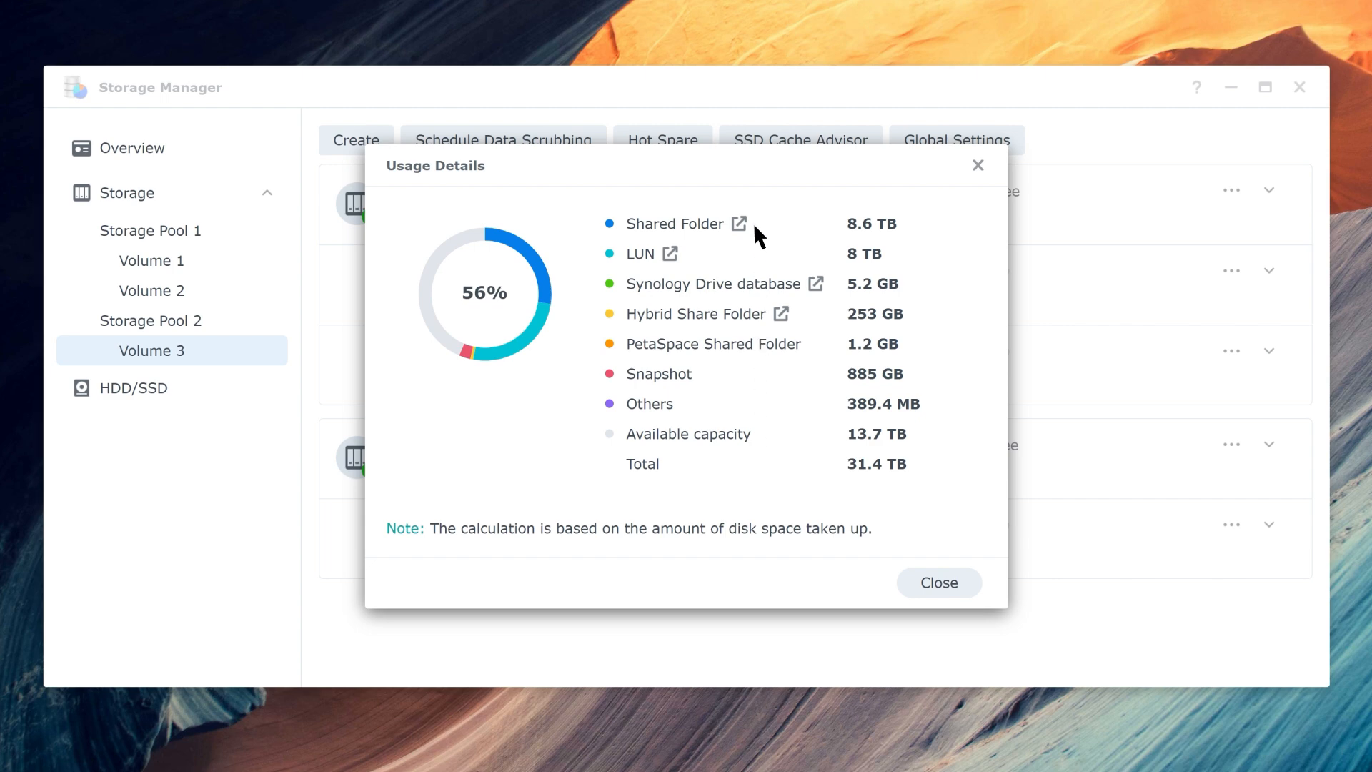
pyautogui.moveTo(829, 296)
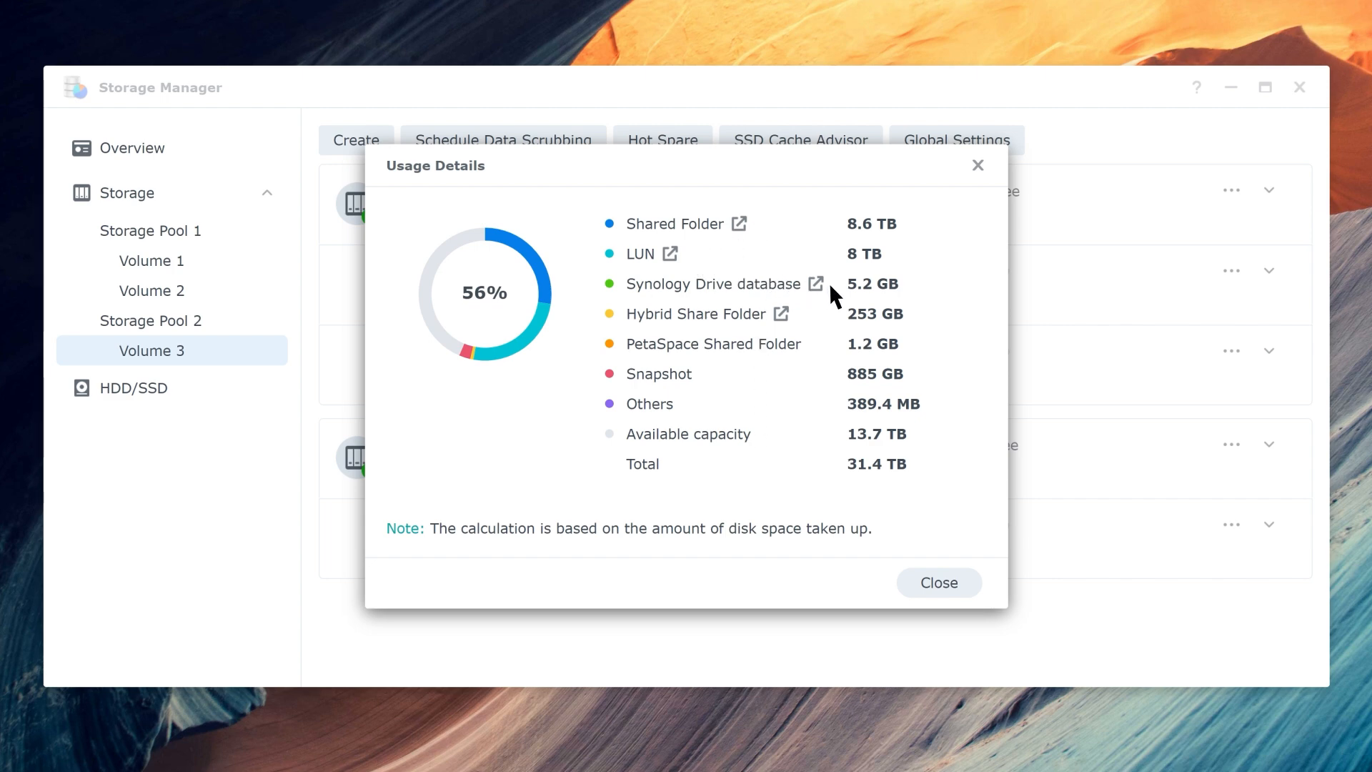
pyautogui.moveTo(797, 326)
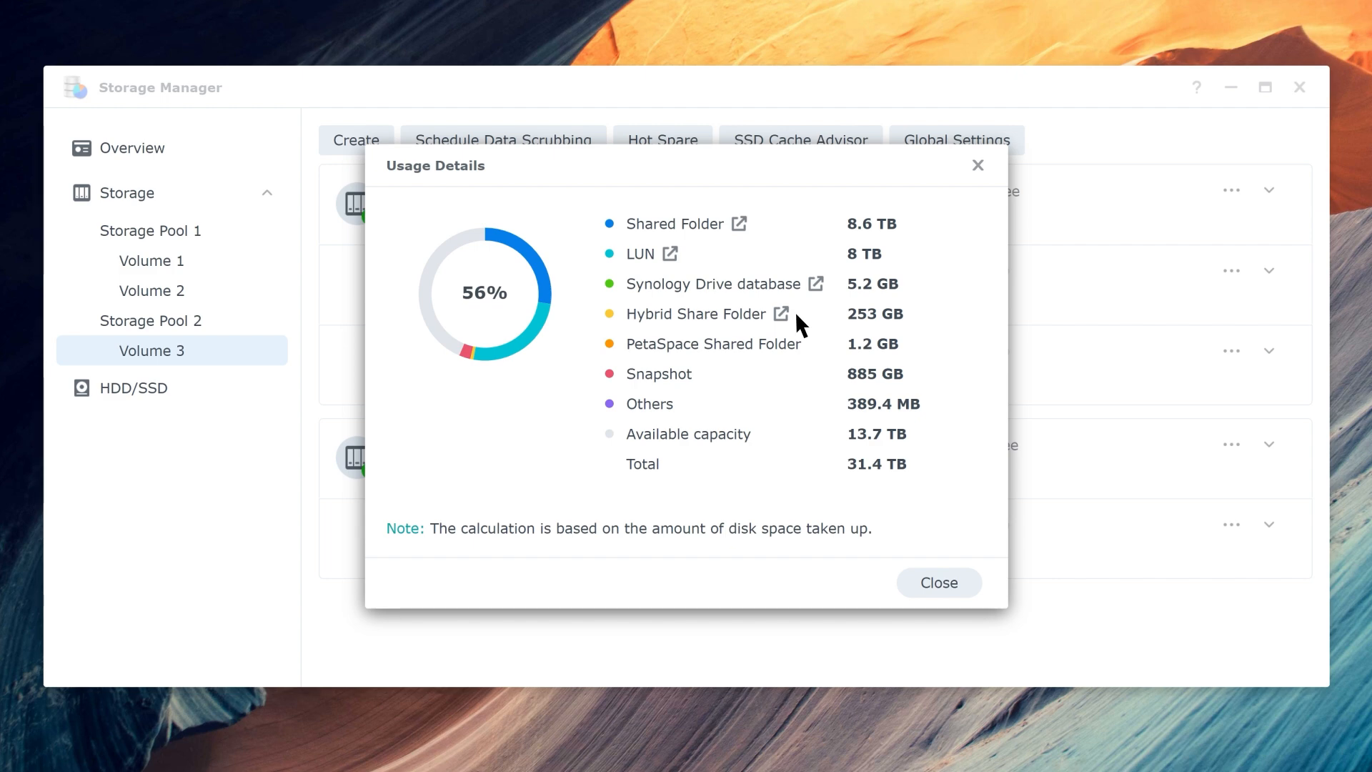
pyautogui.moveTo(704, 391)
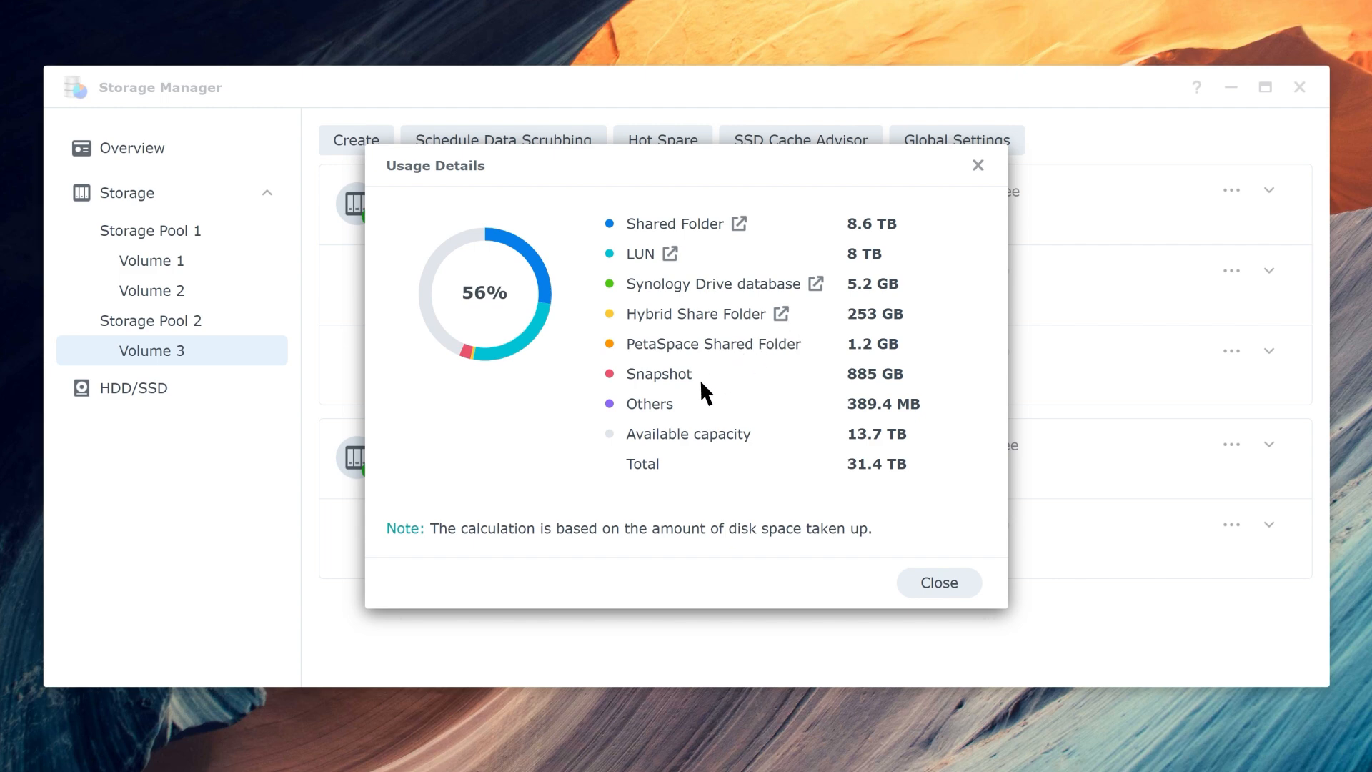
pyautogui.moveTo(690, 416)
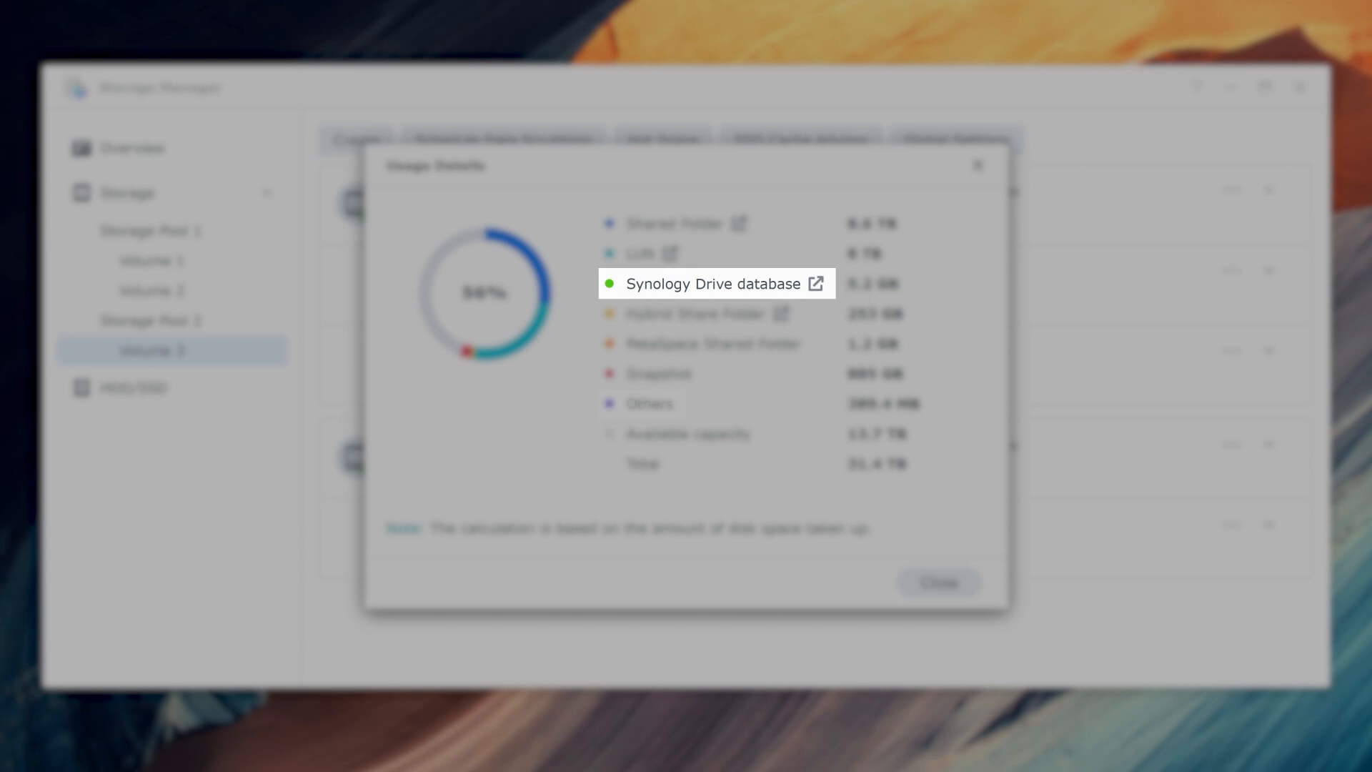
pyautogui.moveTo(649, 403)
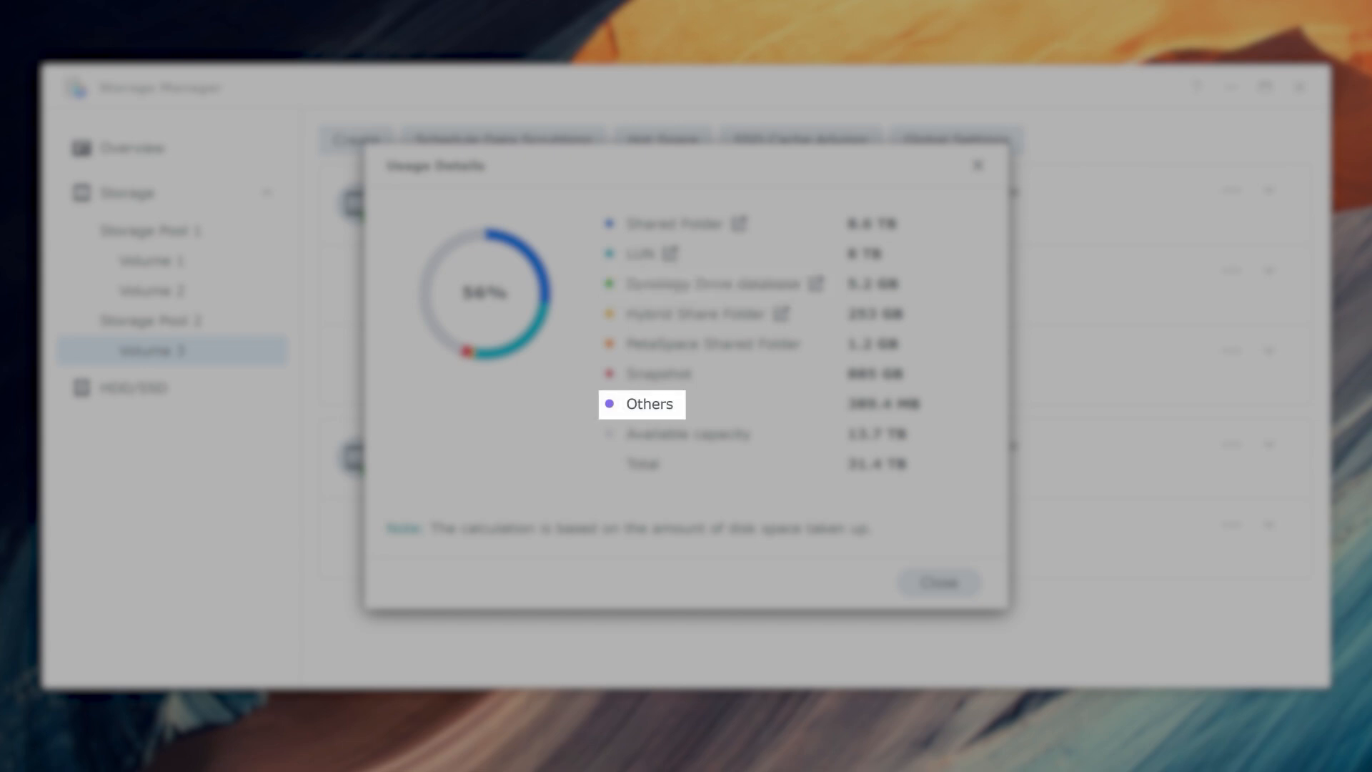